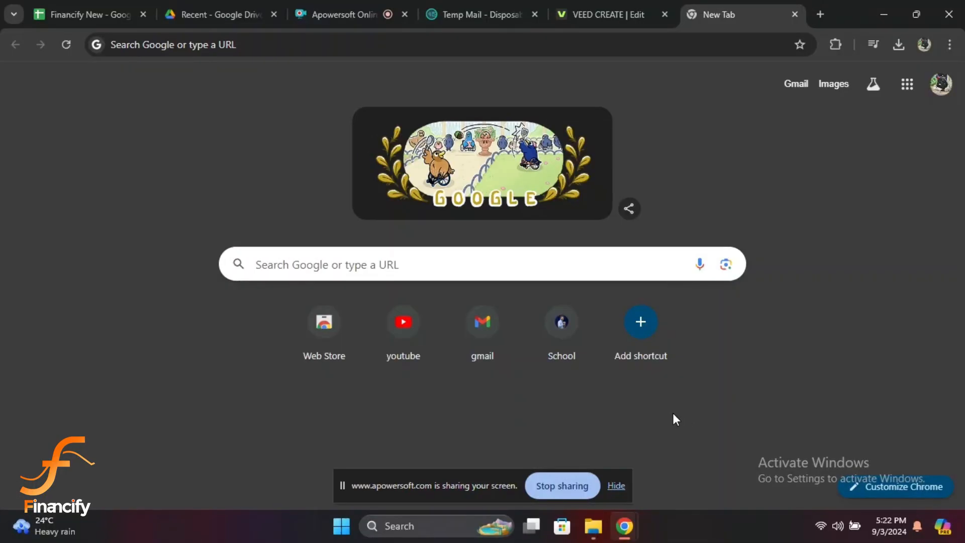
mouse_move(679, 420)
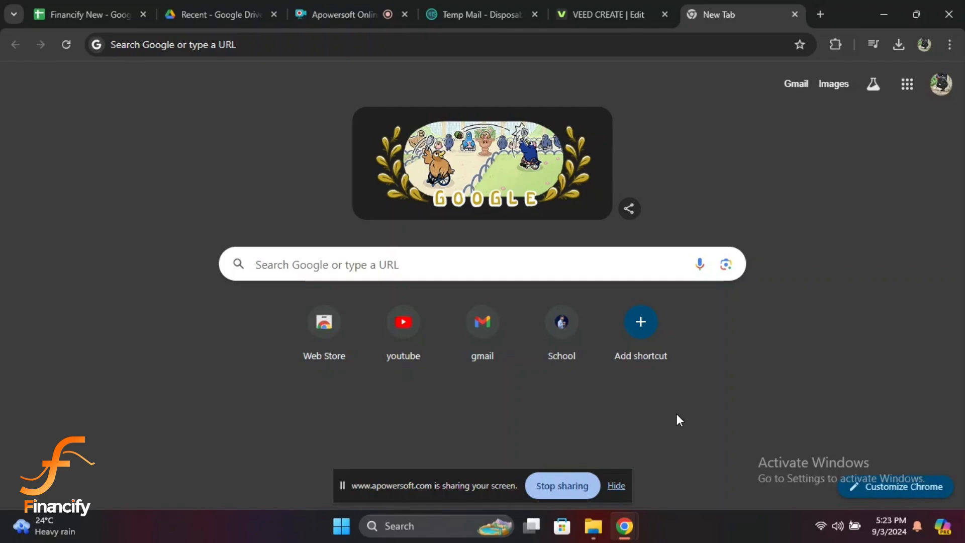
mouse_move(849, 521)
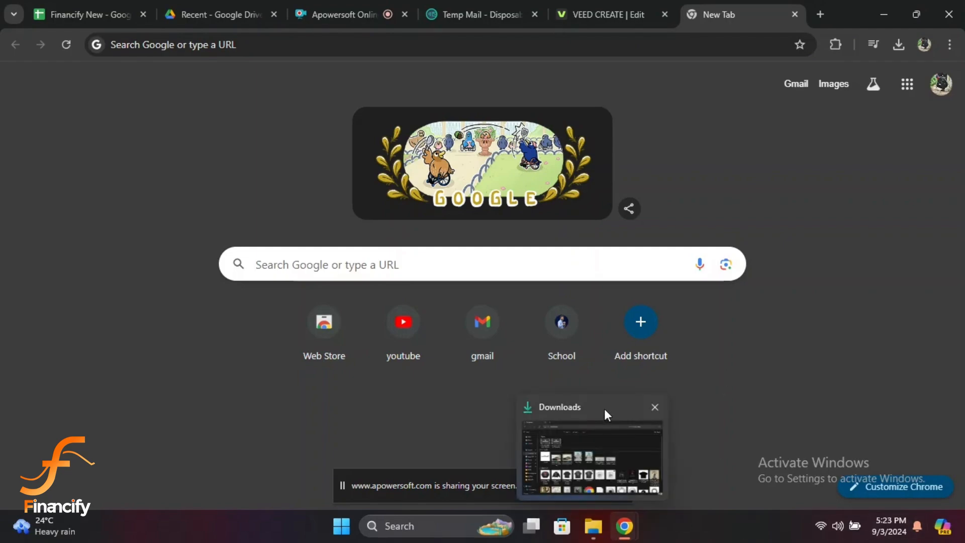
Pin Phantom from the Extensions menu and open its popup showing Account 1 at $0.00
click(655, 406)
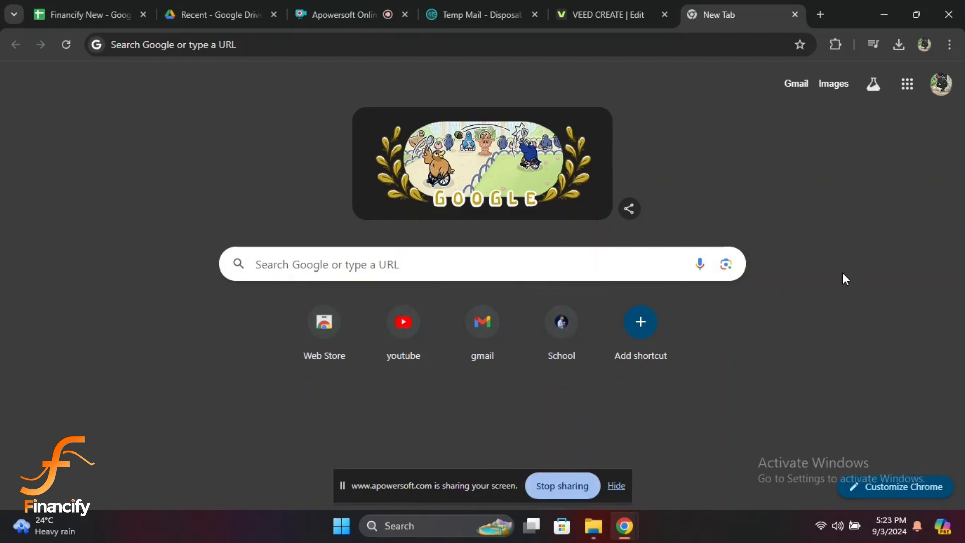
mouse_move(848, 234)
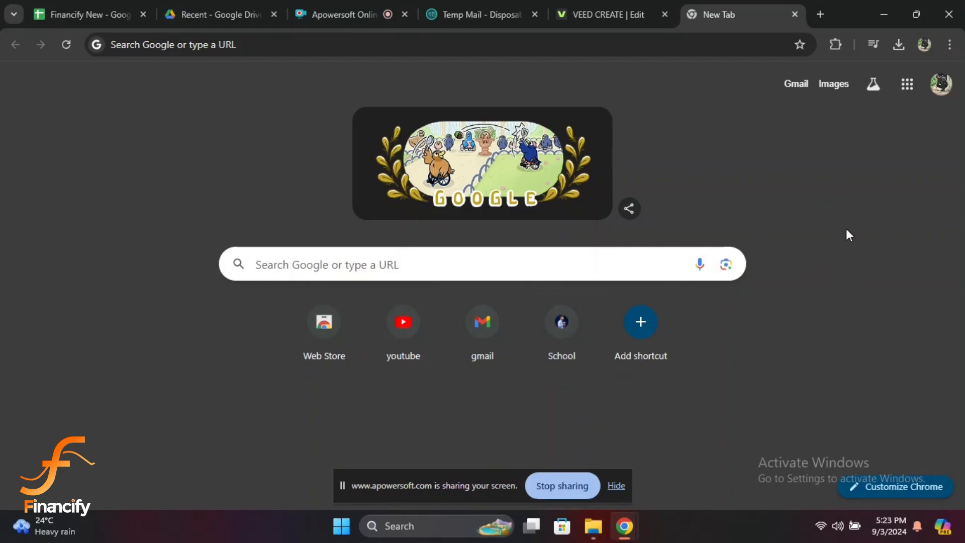
mouse_move(861, 215)
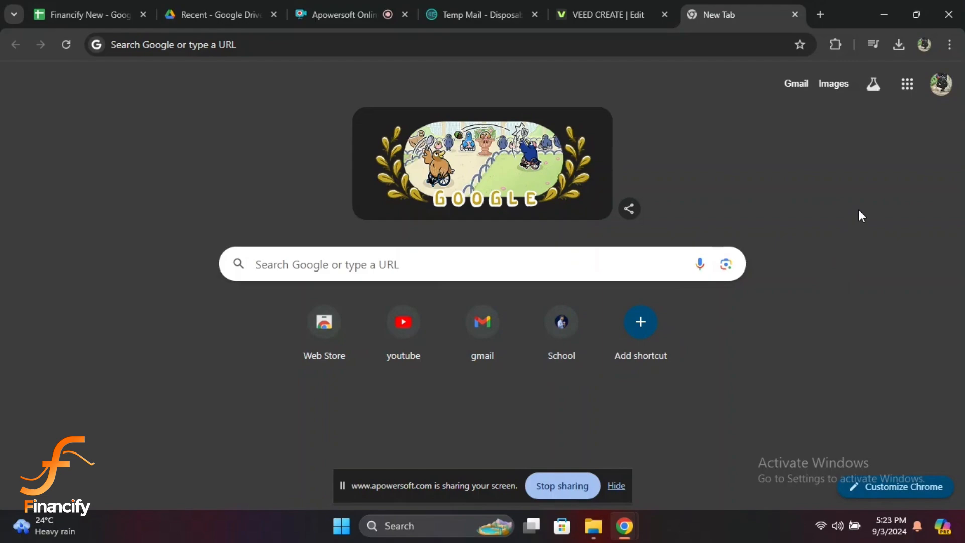
mouse_move(875, 202)
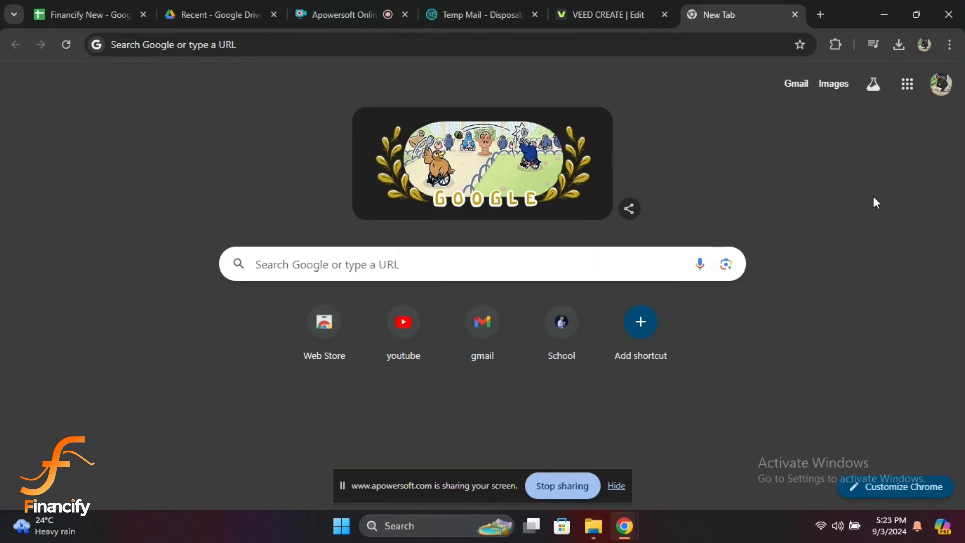
mouse_move(852, 46)
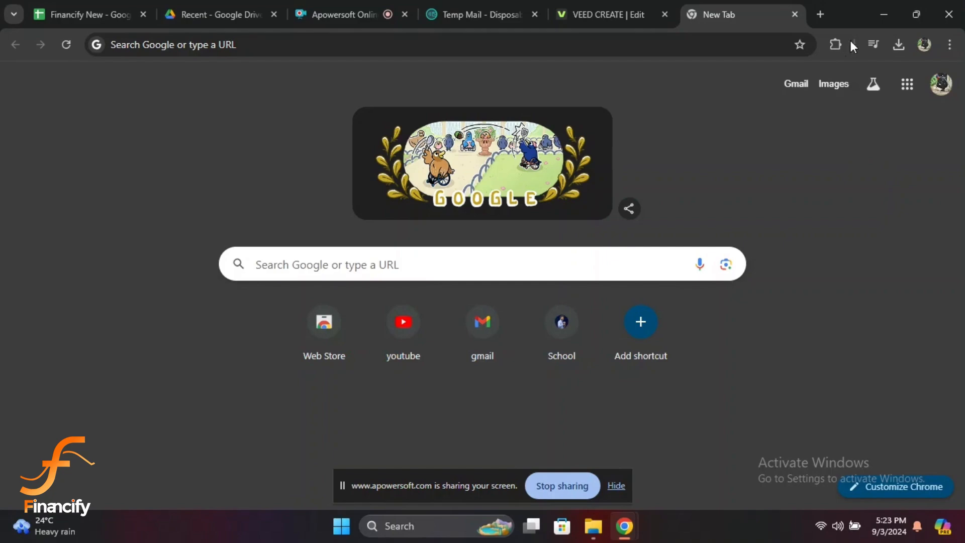
click(835, 44)
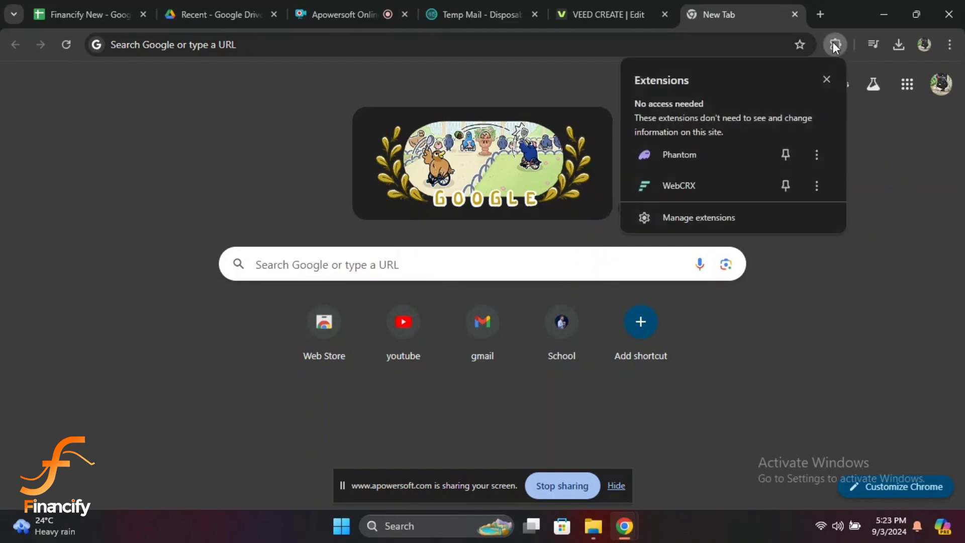
mouse_move(839, 59)
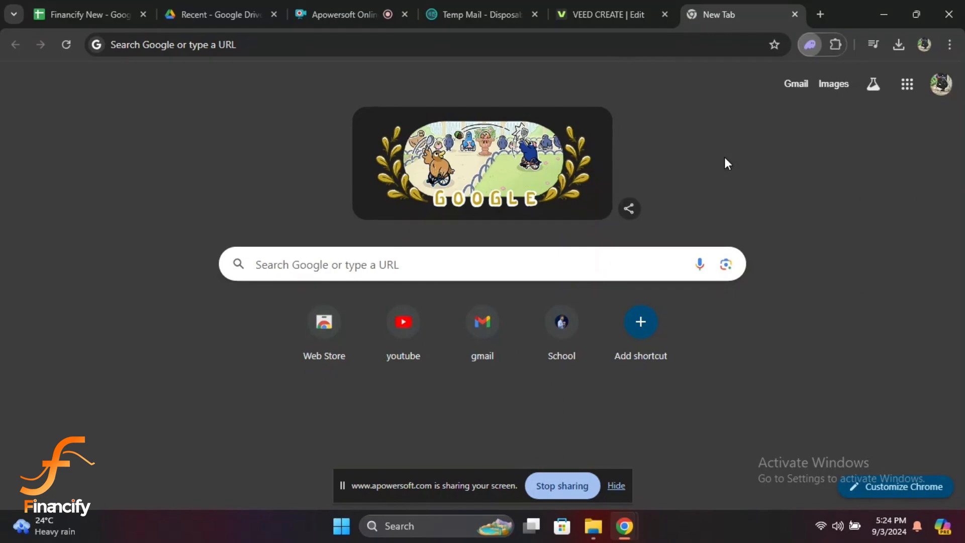
click(809, 44)
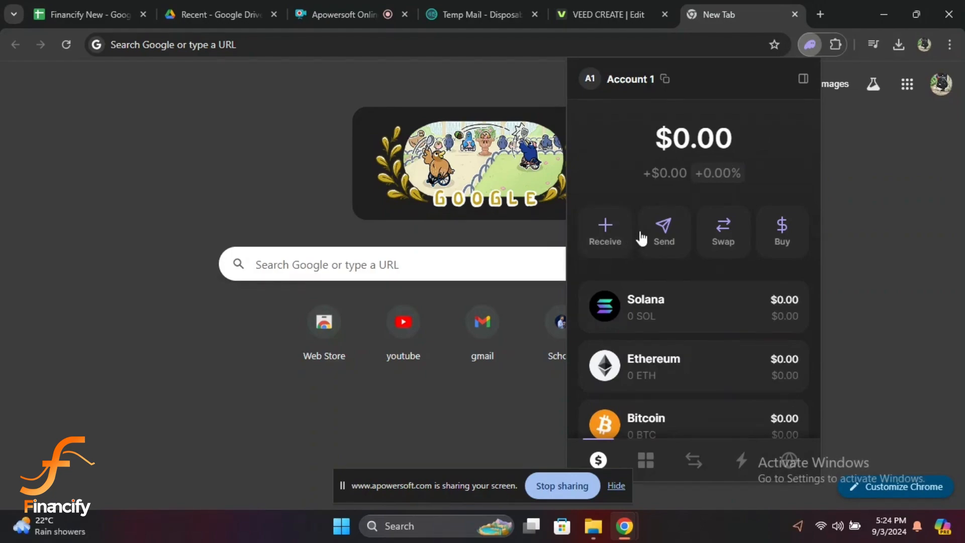
Show Phantom's swap screen paying ETH for USDT, with no amount entered
click(604, 233)
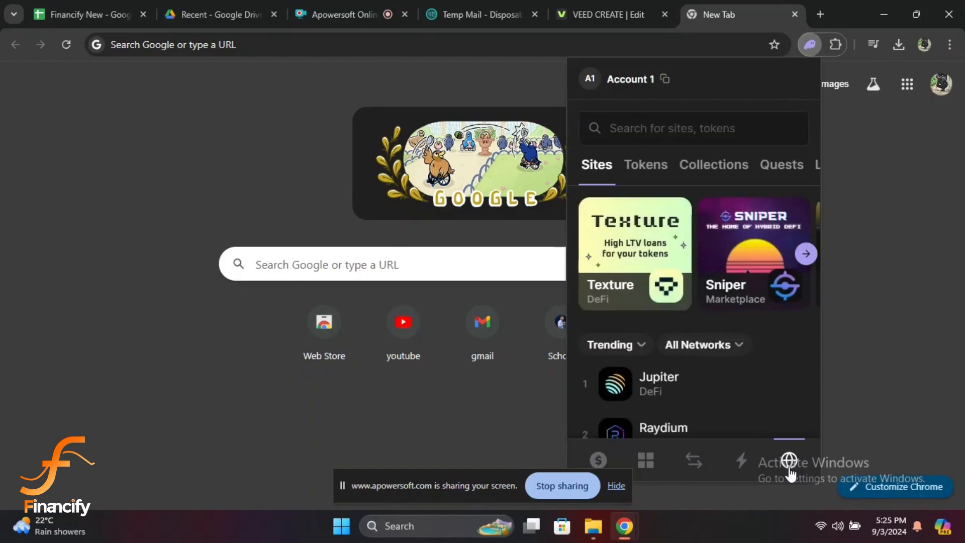
text(USD)
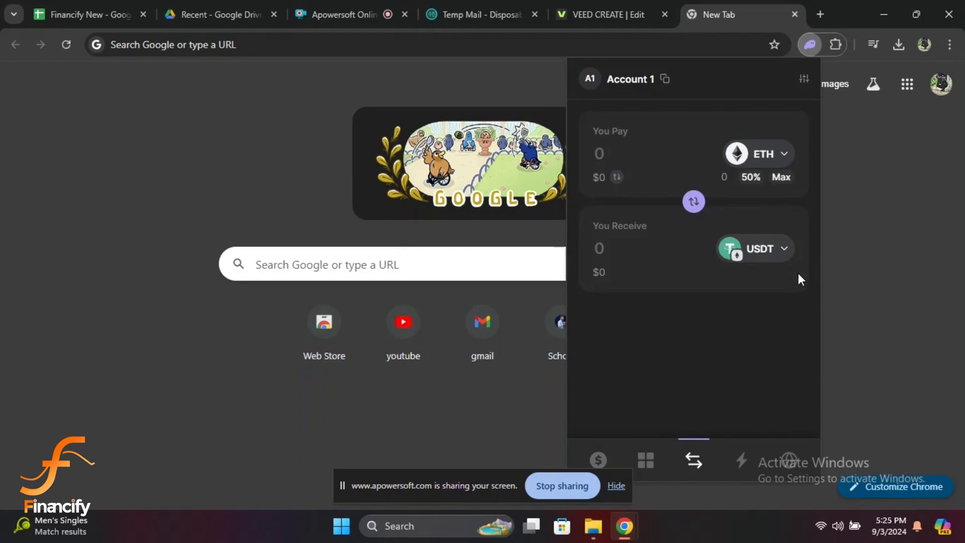
mouse_move(842, 302)
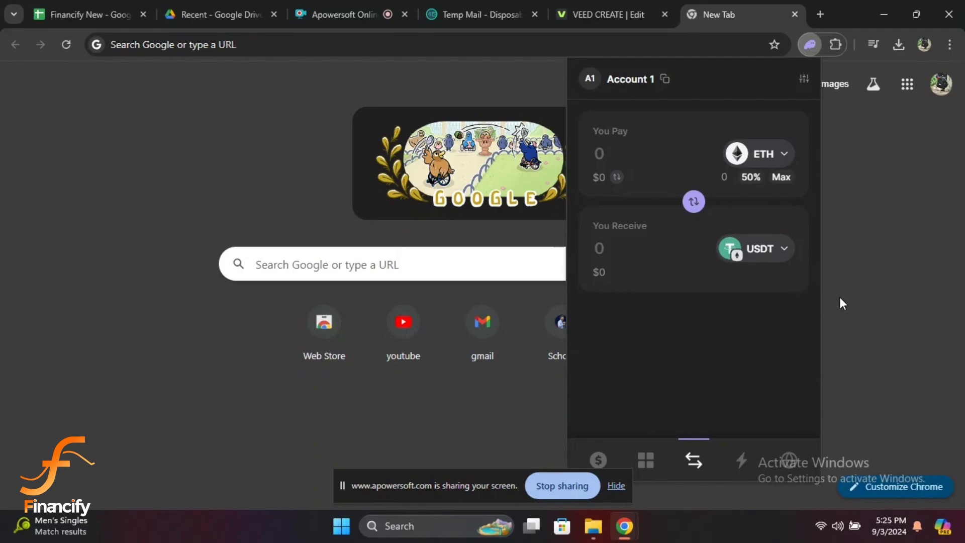
mouse_move(881, 306)
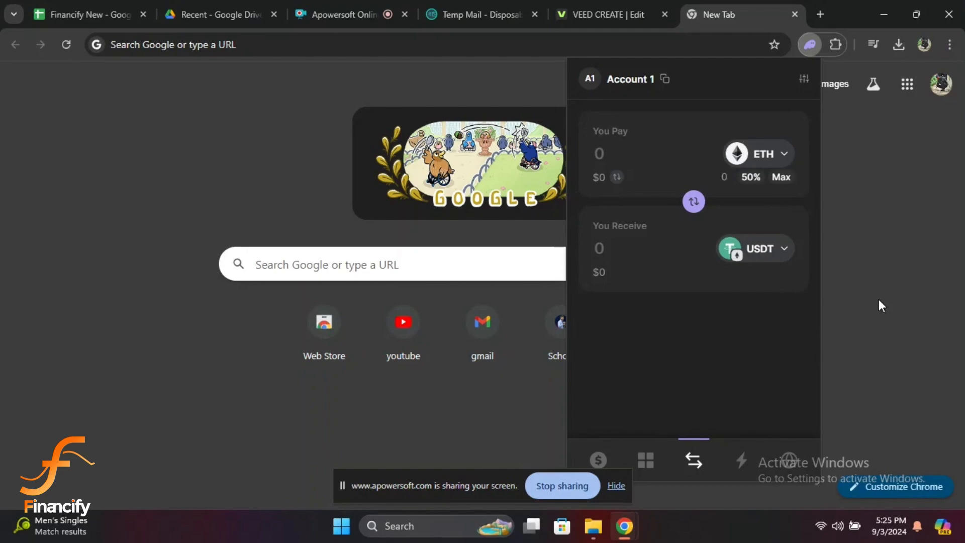
mouse_move(950, 373)
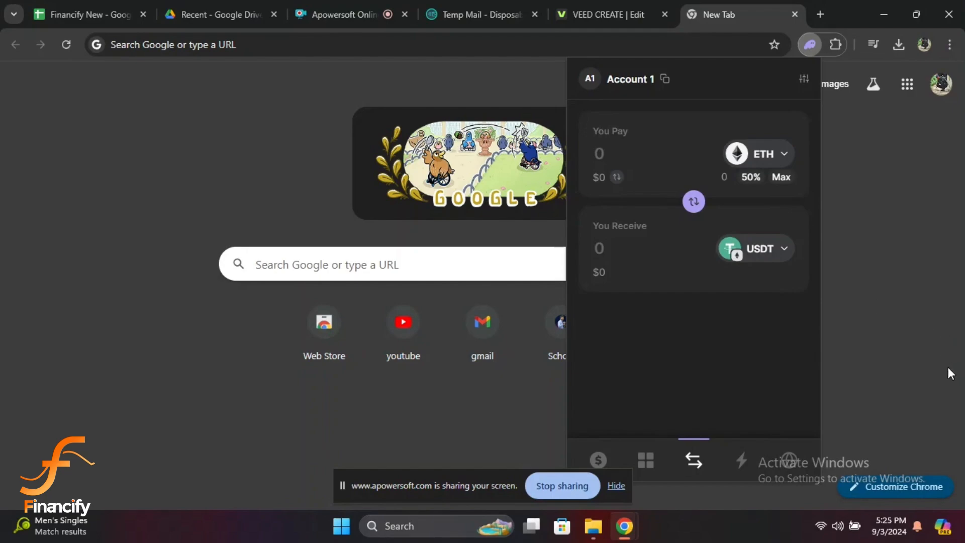
mouse_move(790, 407)
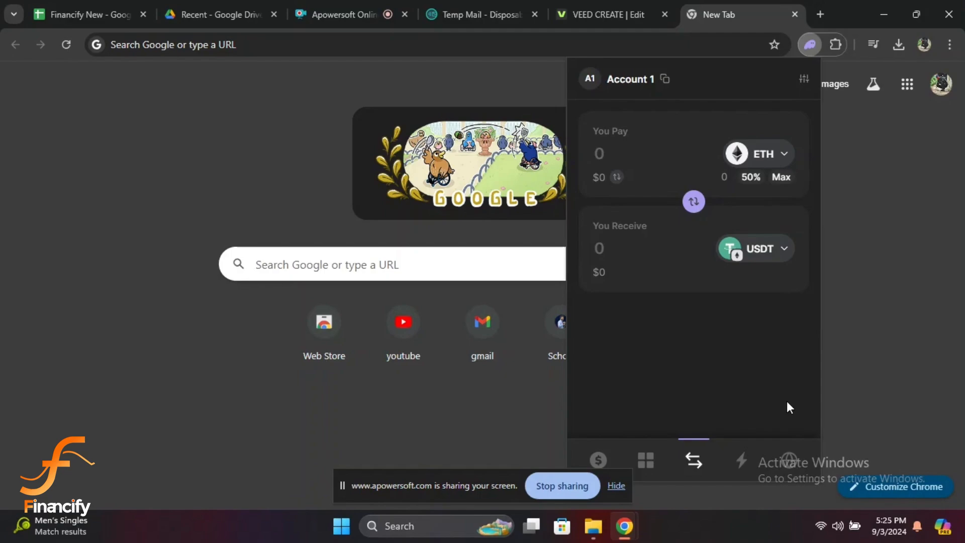
mouse_move(848, 394)
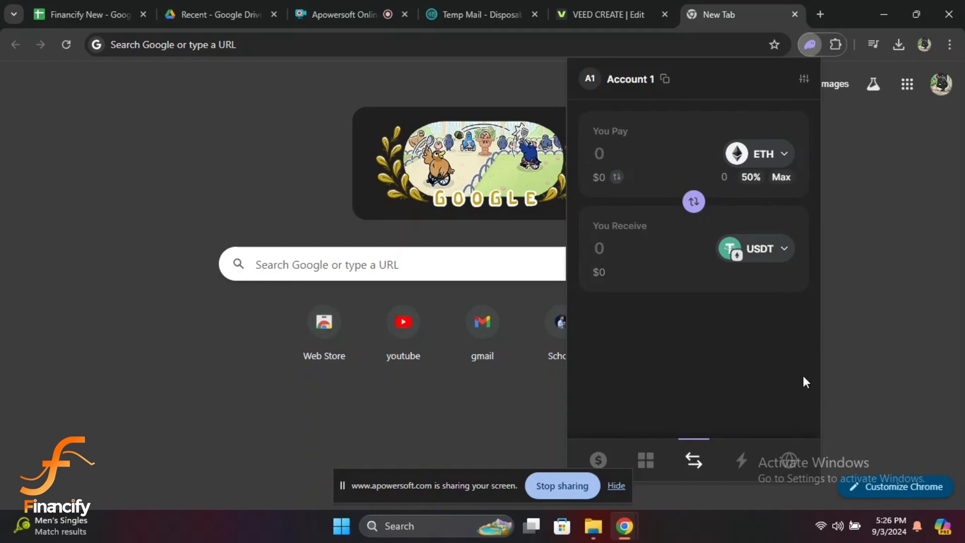
mouse_move(614, 235)
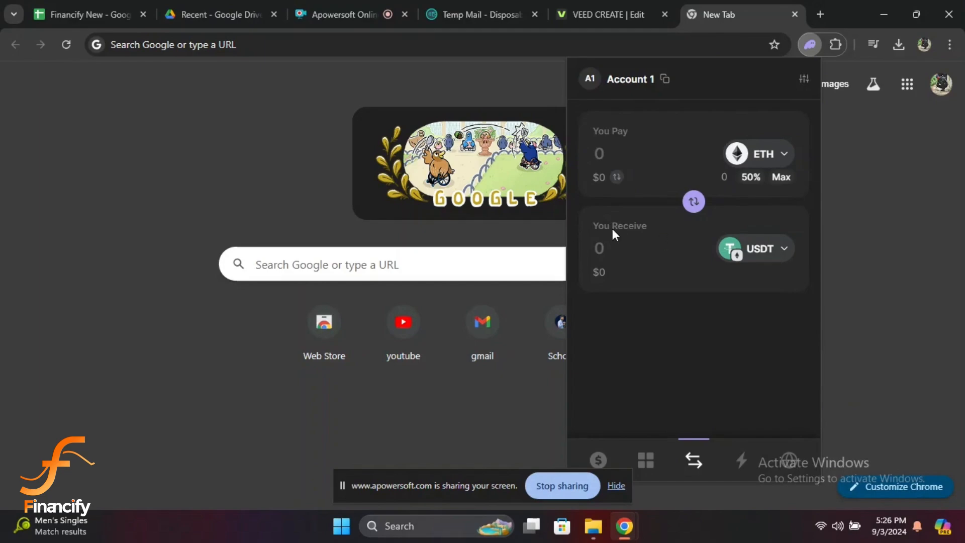
mouse_move(756, 304)
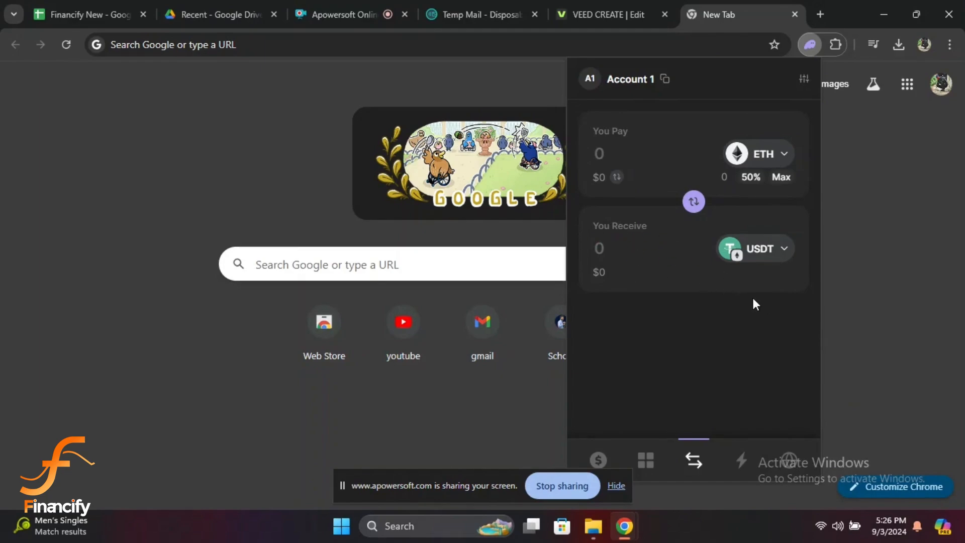
mouse_move(740, 313)
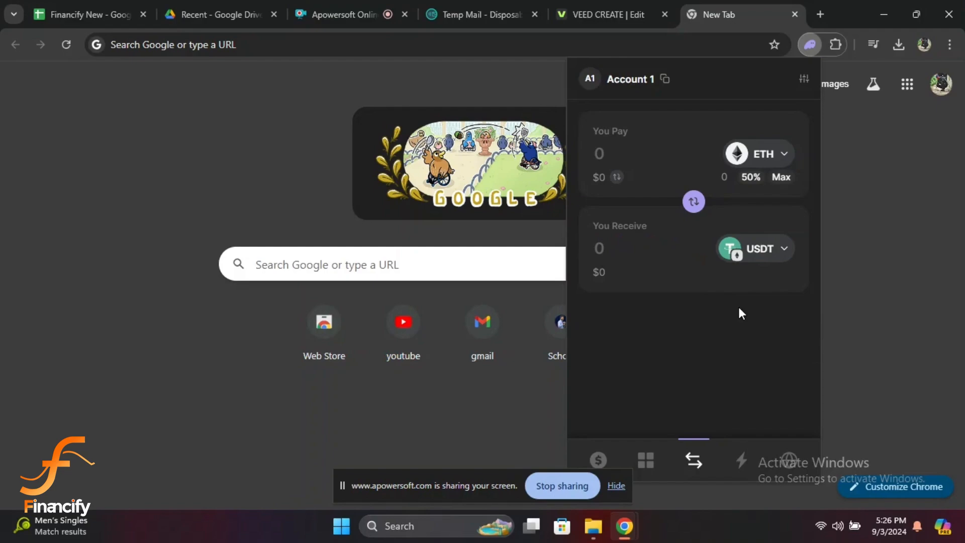
mouse_move(761, 310)
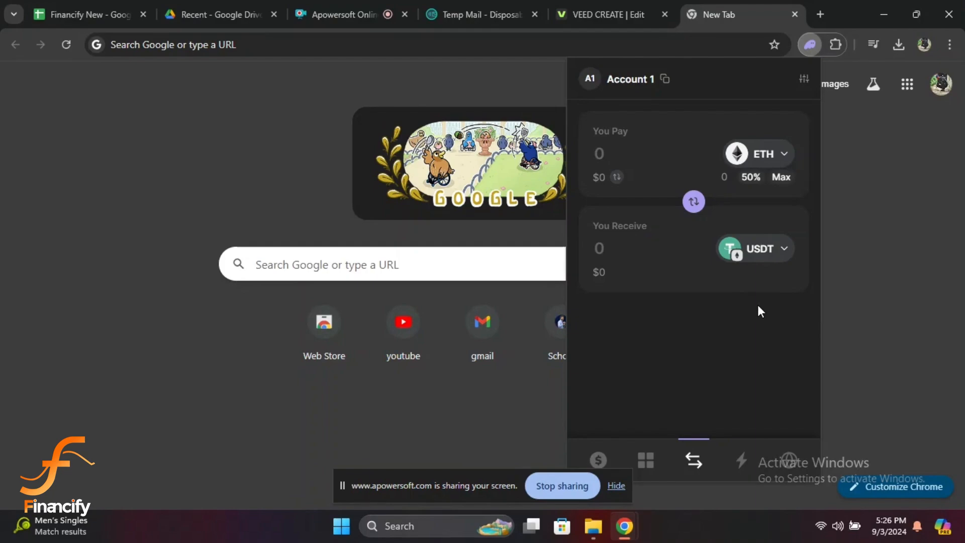
mouse_move(762, 310)
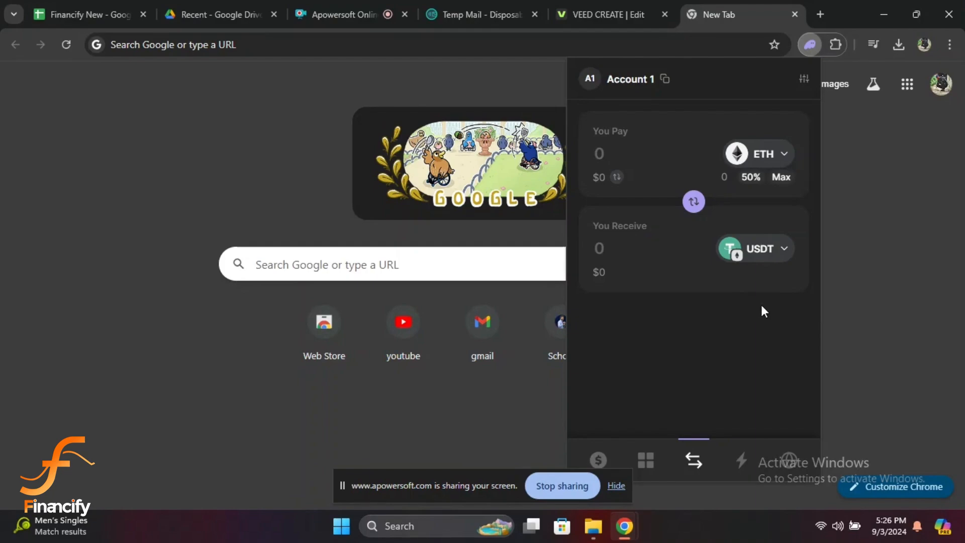